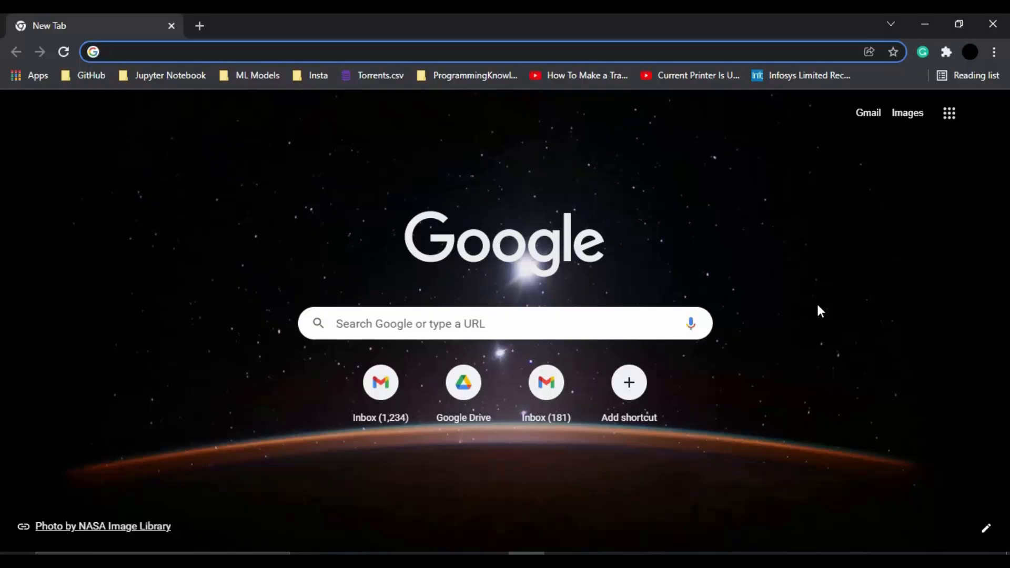
# - Search Google for 'alteryx' and bring the official alteryx.com result into view
pyautogui.write('alteryx')
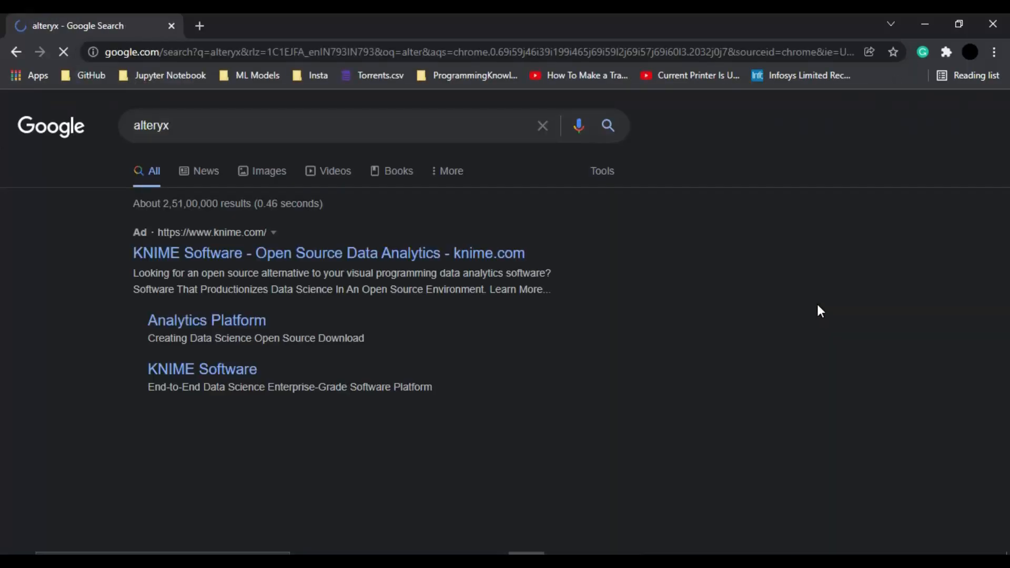
pyautogui.scroll(-3)
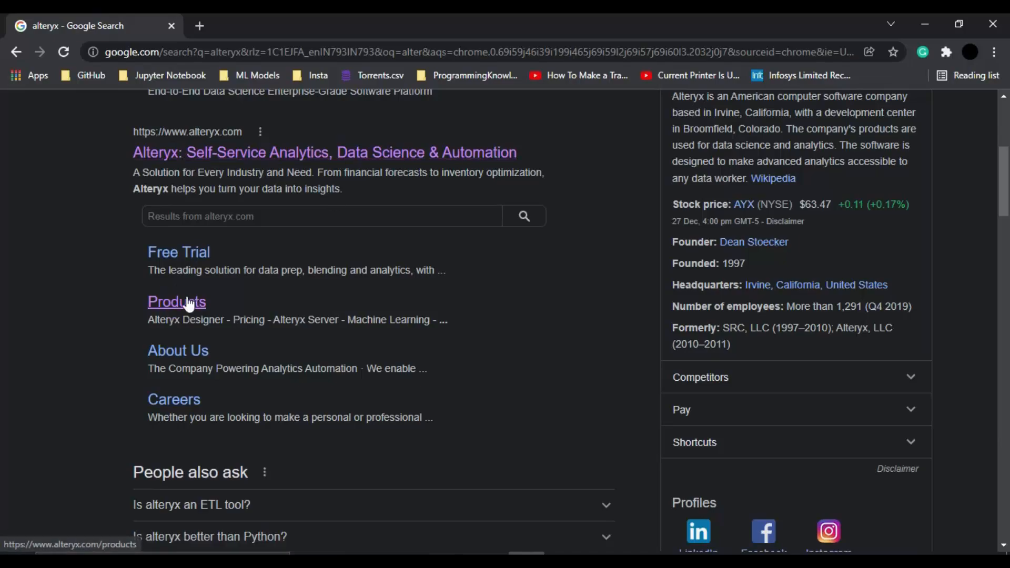
# - Go to the Alteryx Products page and view the Our Products section listing Designer, Server and Intelligence Suite
pyautogui.click(176, 302)
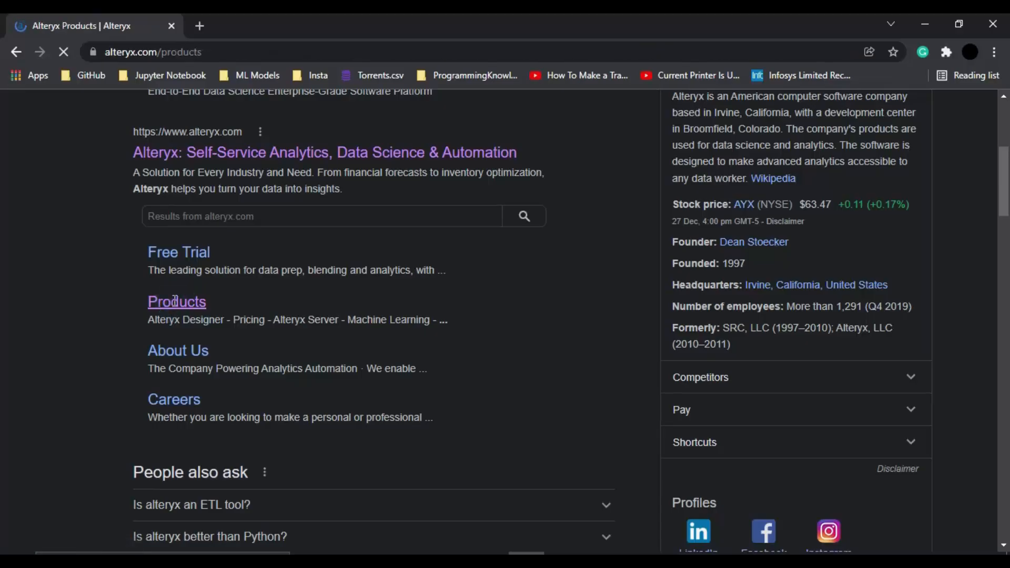
pyautogui.click(177, 302)
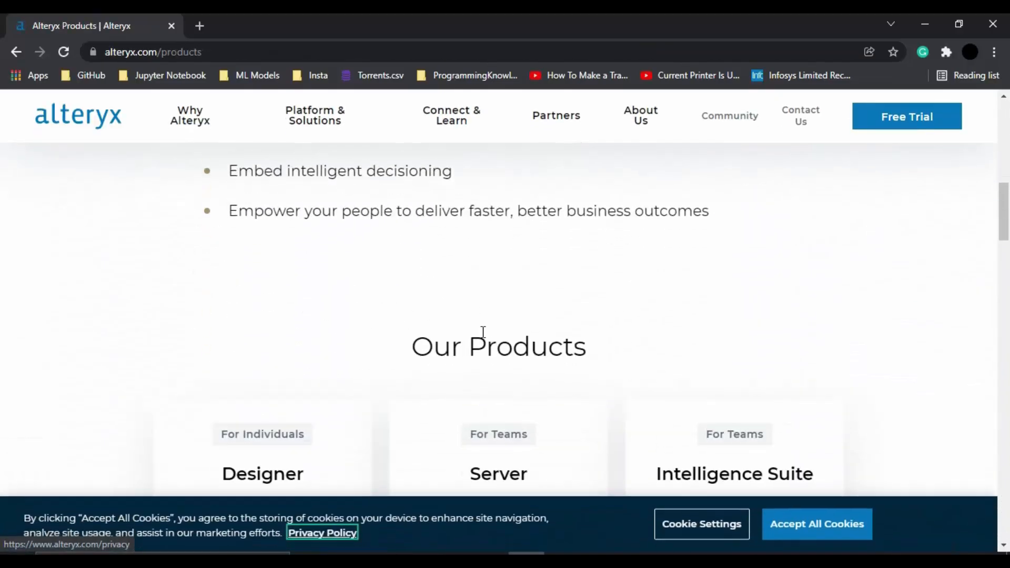
pyautogui.scroll(-3)
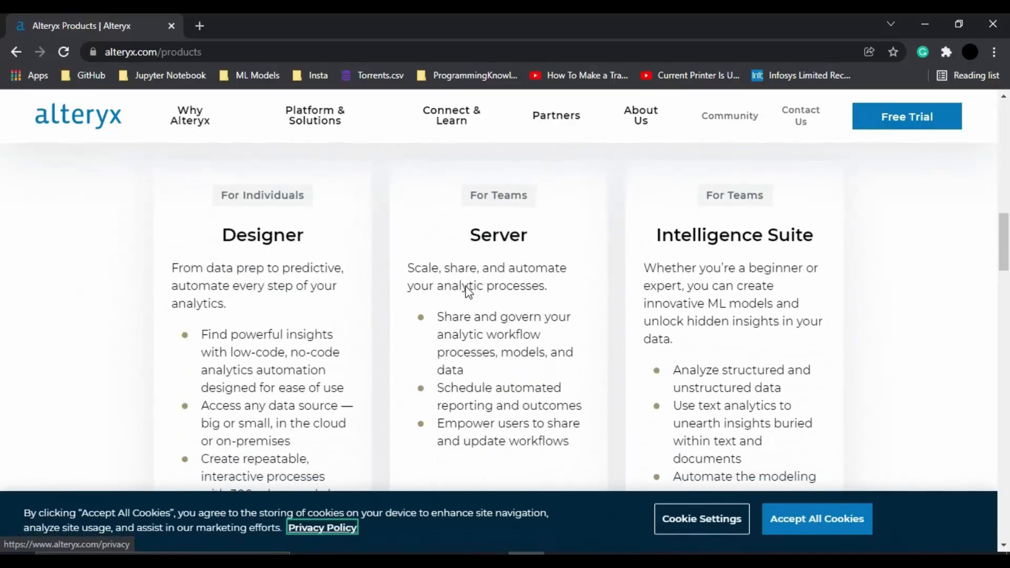
pyautogui.scroll(-3)
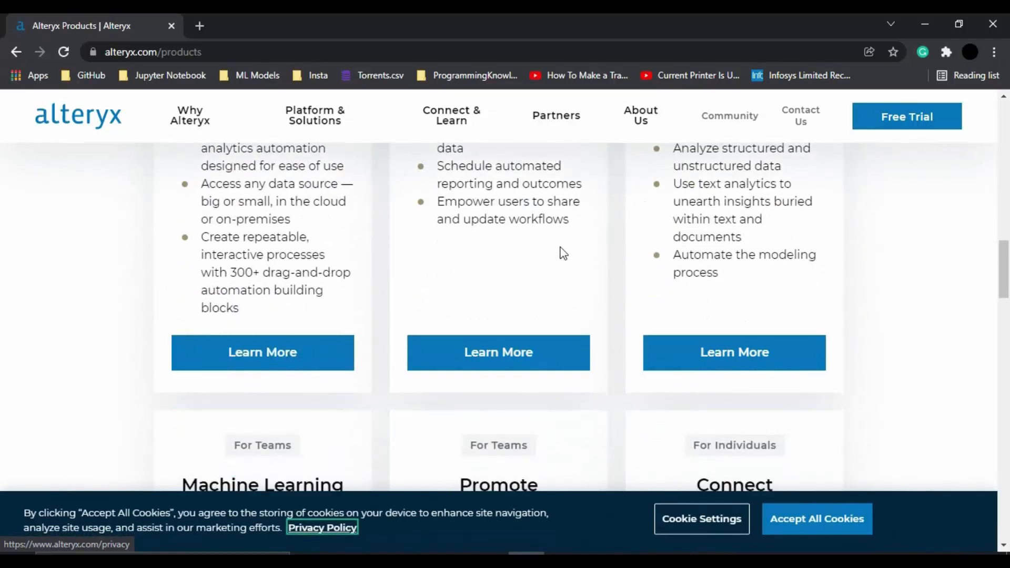
pyautogui.scroll(3)
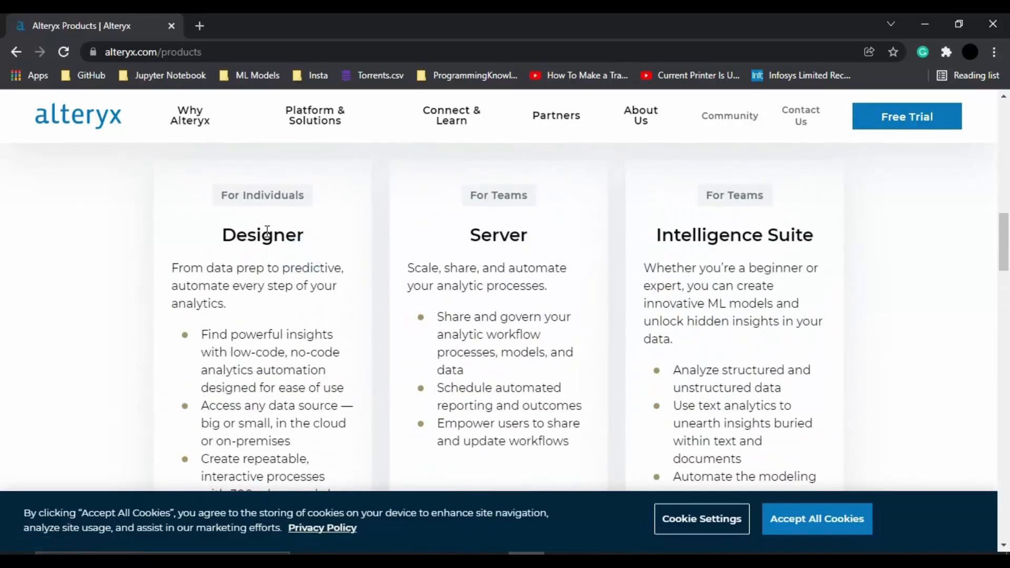
# - View the Alteryx Designer product page and start its free trial
pyautogui.click(262, 235)
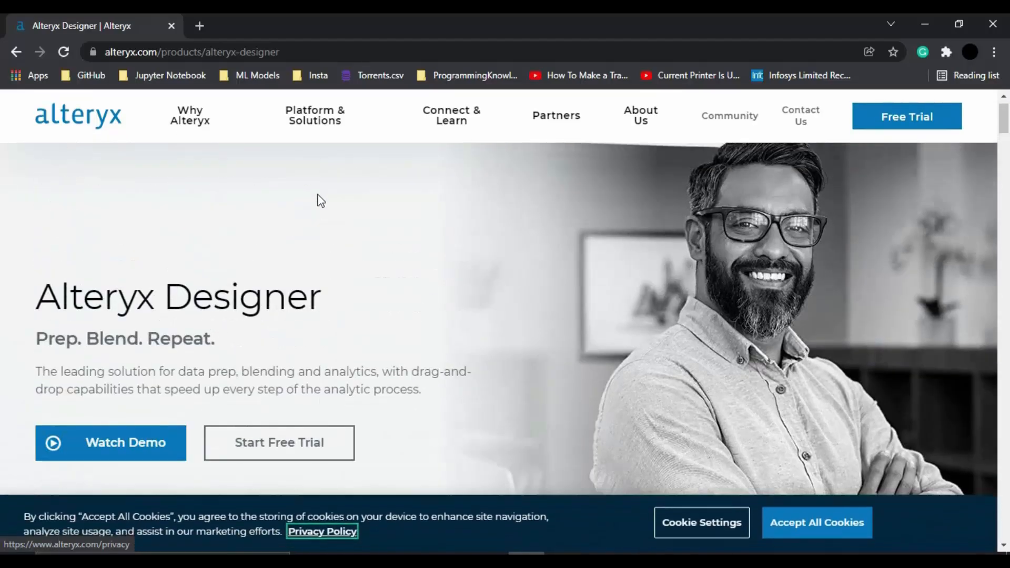
pyautogui.scroll(-3)
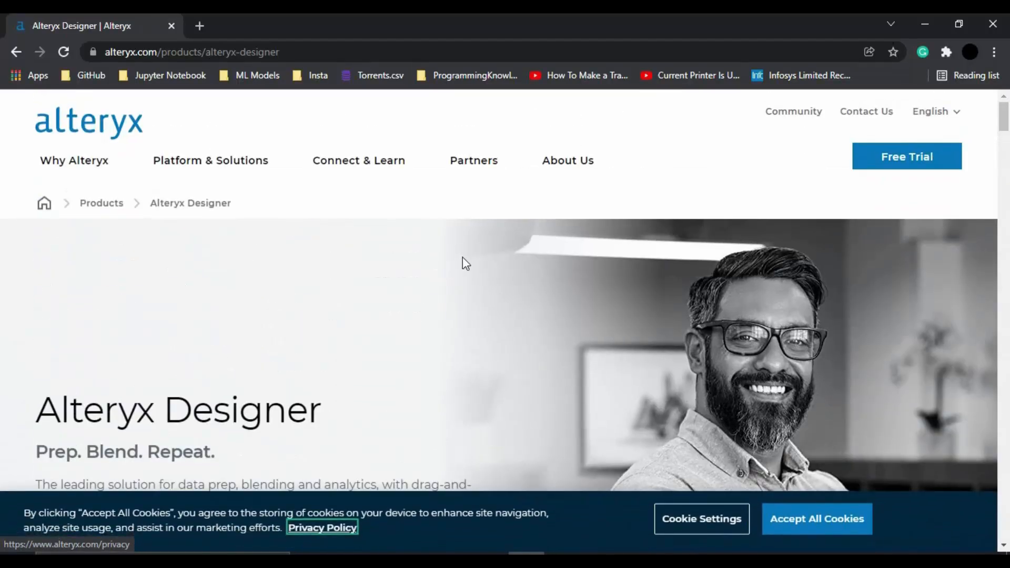
pyautogui.scroll(-3)
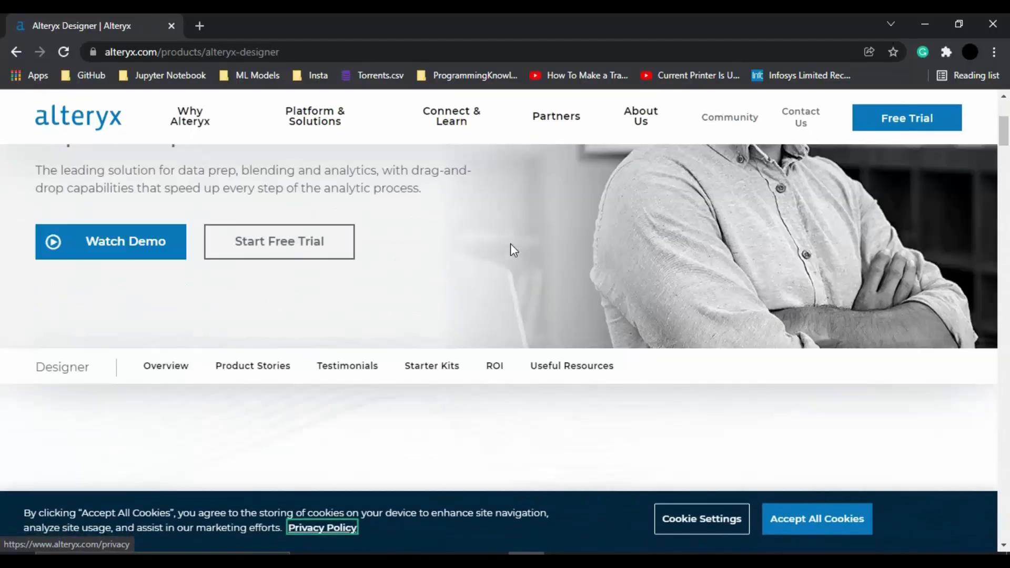
pyautogui.scroll(-3)
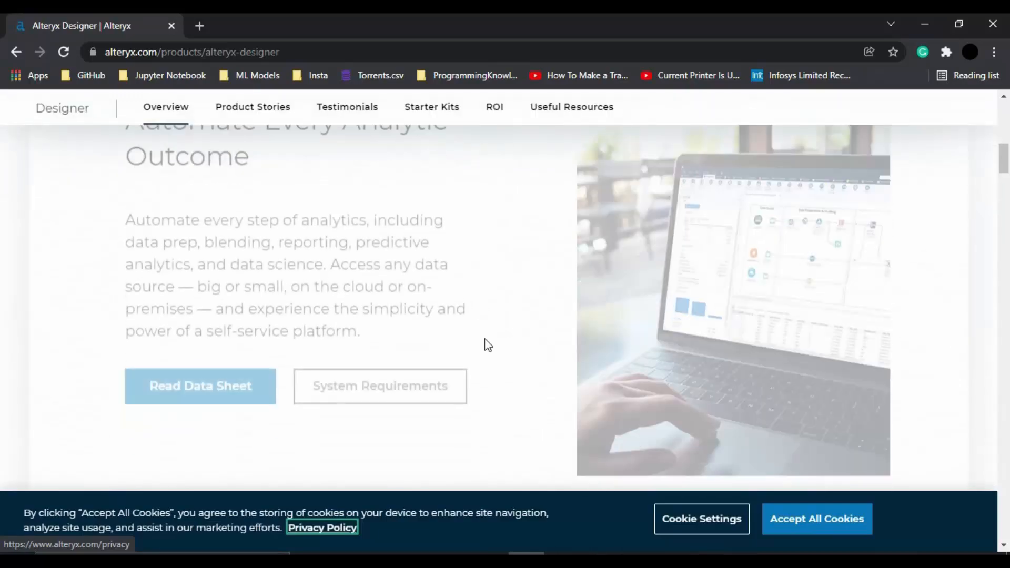
pyautogui.scroll(-3)
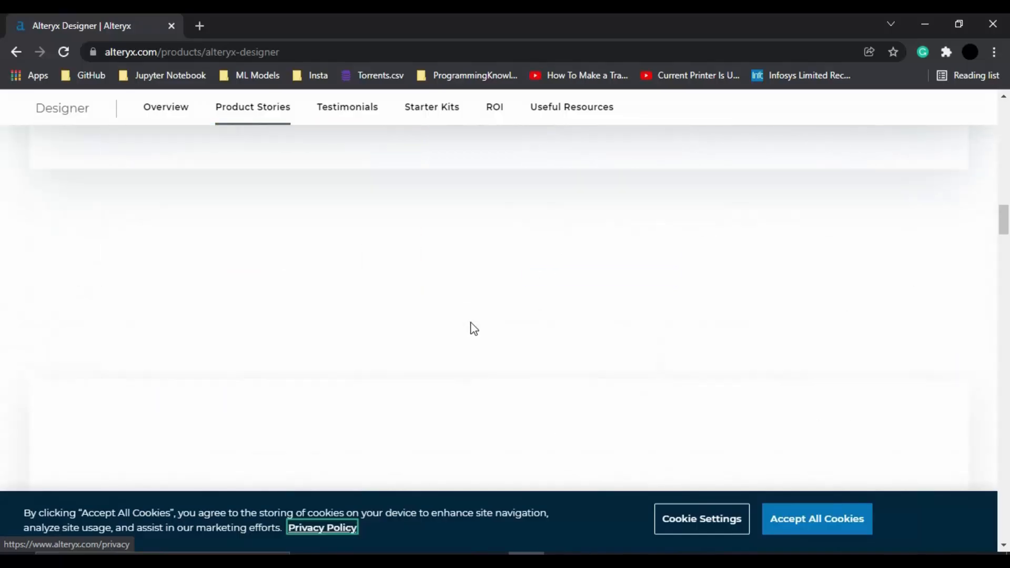
pyautogui.scroll(3)
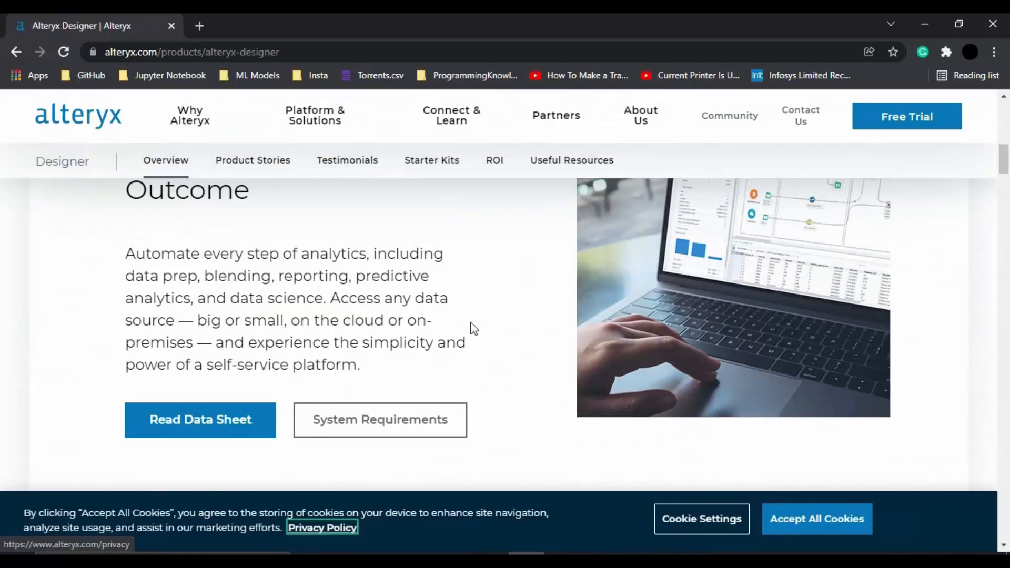
pyautogui.scroll(3)
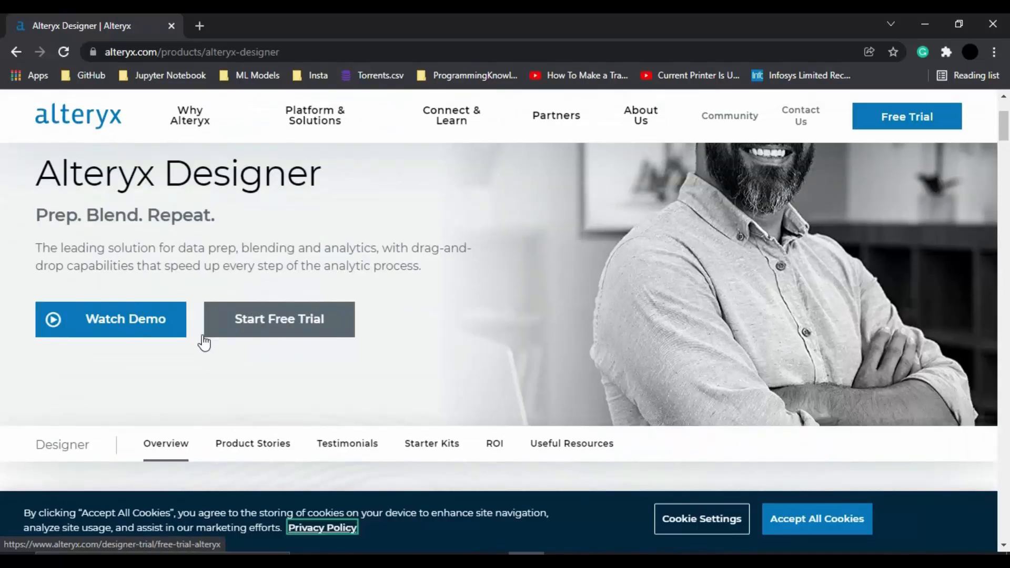
pyautogui.moveTo(279, 319)
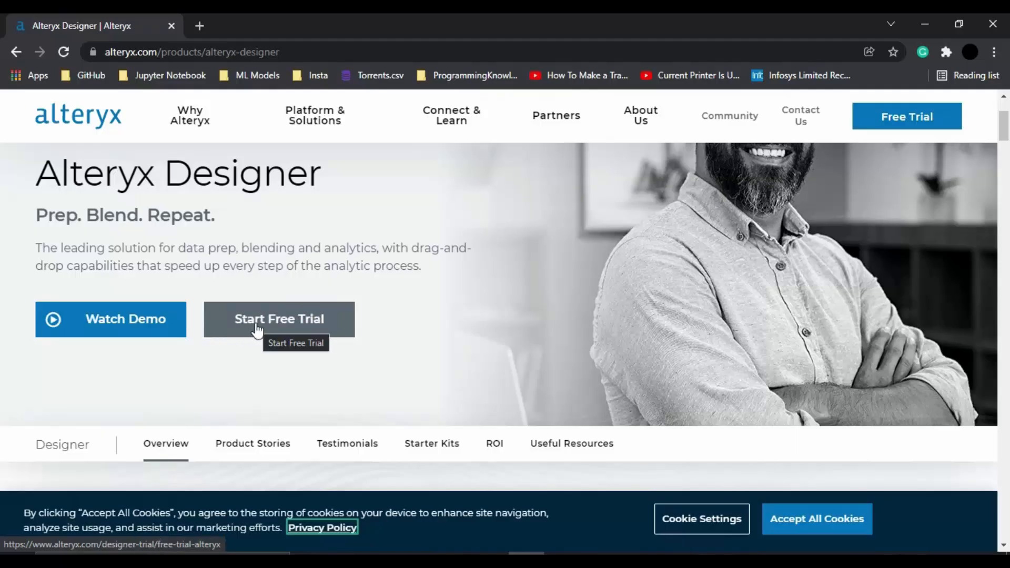
pyautogui.moveTo(61, 322)
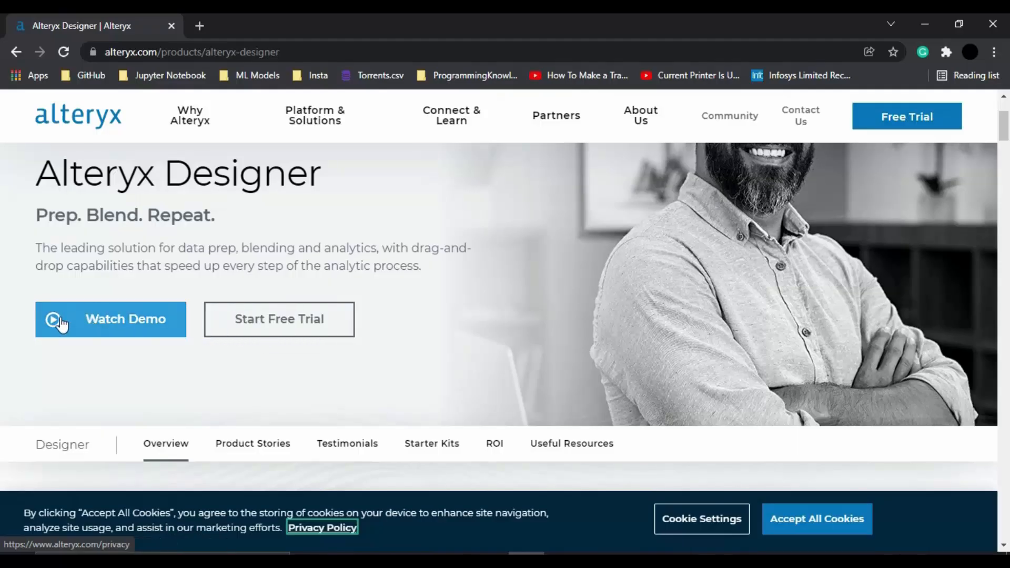
pyautogui.click(279, 319)
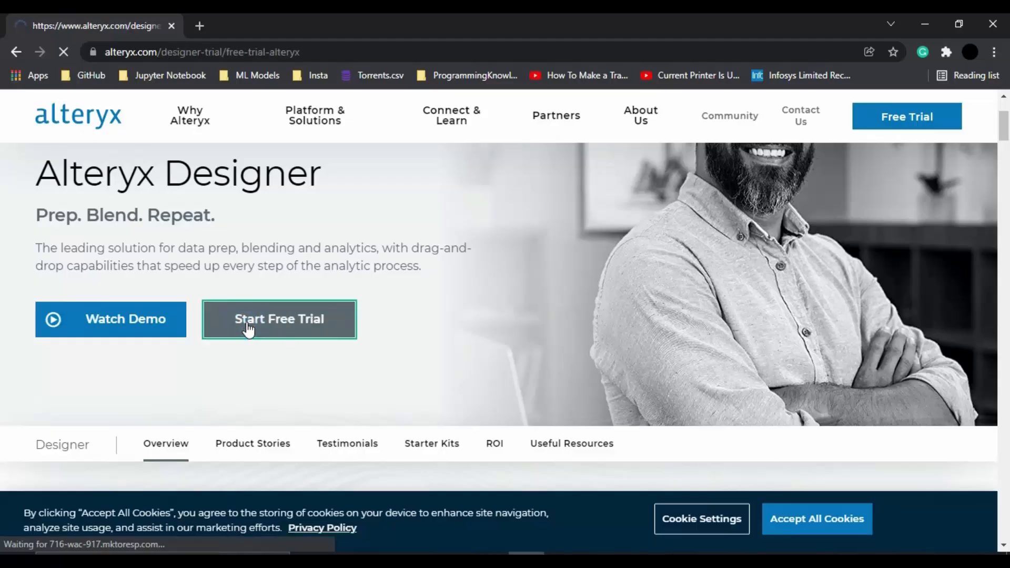
# - On the Designer free trial page, choose Download Now under 'New to Alteryx?' for the 30-day license
pyautogui.click(279, 319)
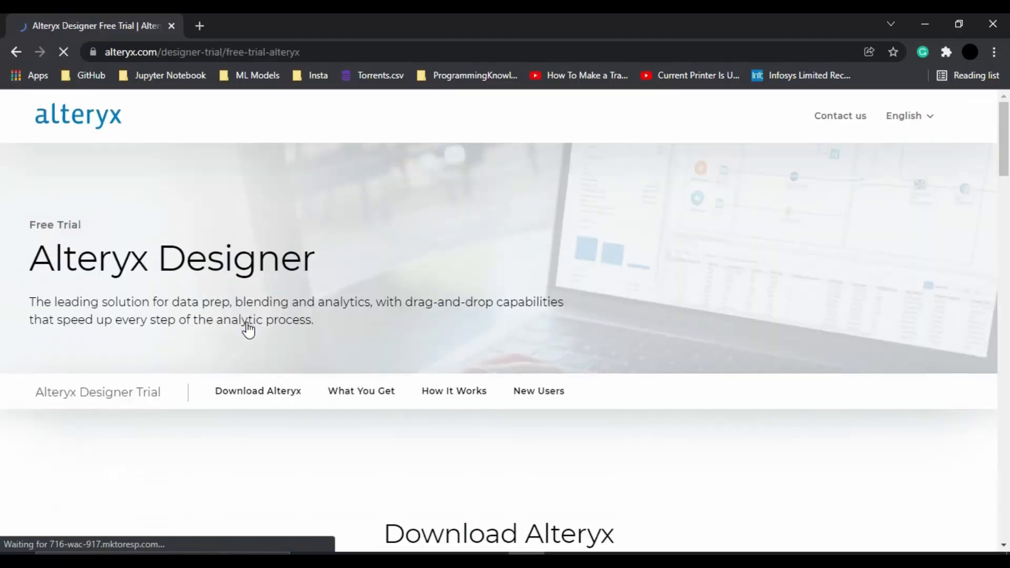
pyautogui.scroll(-3)
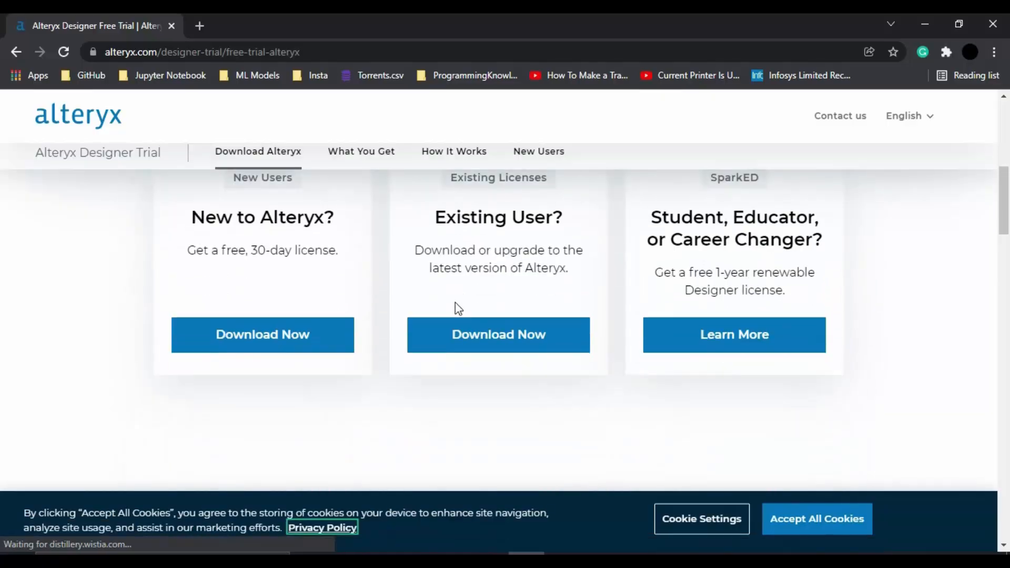
pyautogui.moveTo(407, 285)
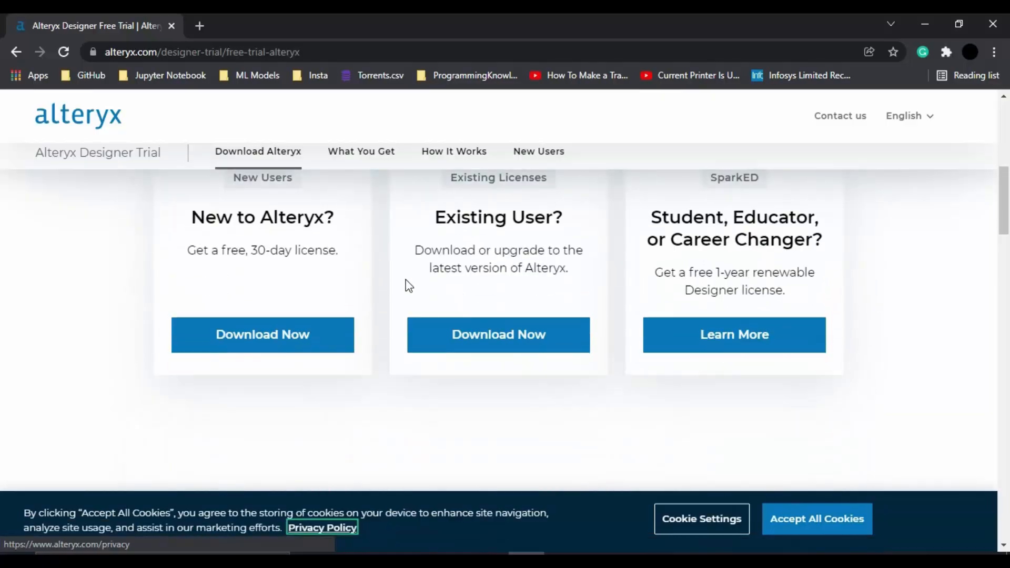
pyautogui.scroll(3)
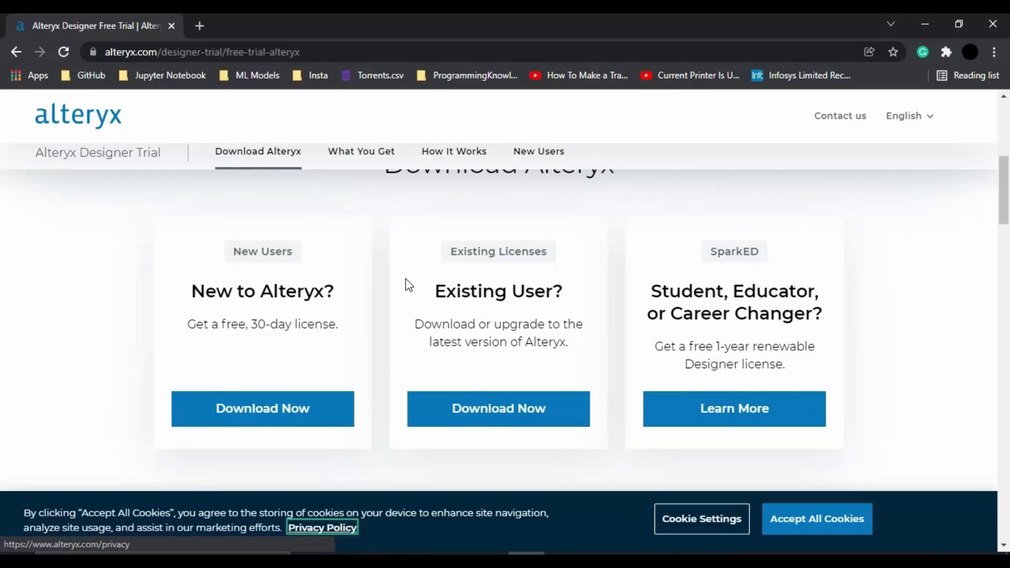
pyautogui.click(262, 409)
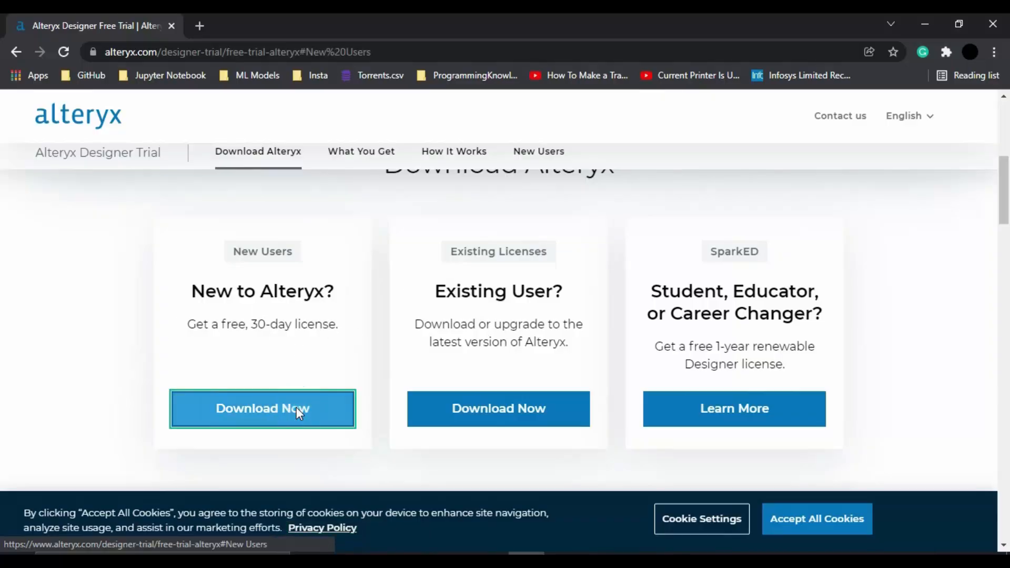
# - Review the For New Business Users trial form and place the cursor in the Phone Number field
pyautogui.click(262, 409)
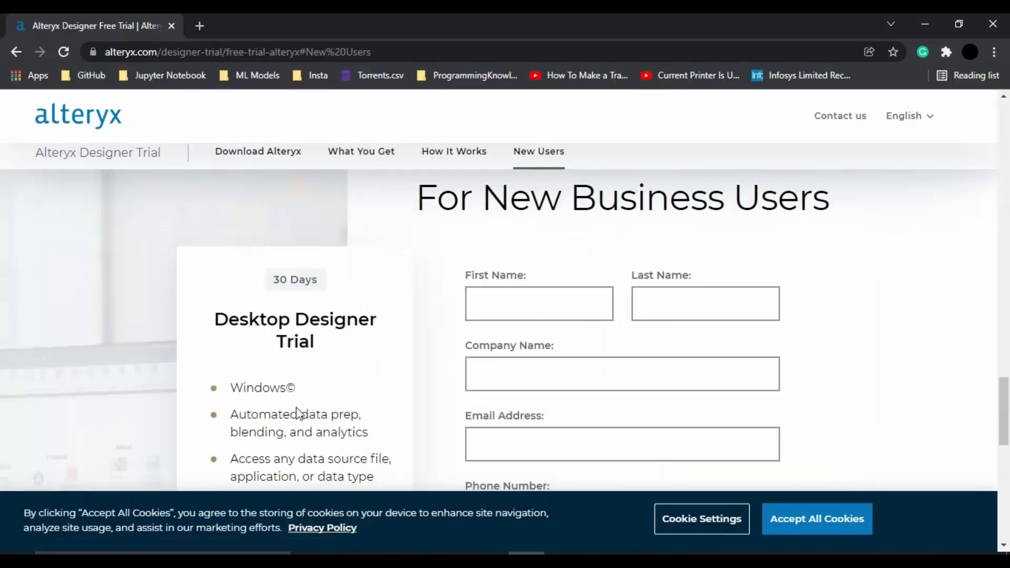
pyautogui.scroll(-3)
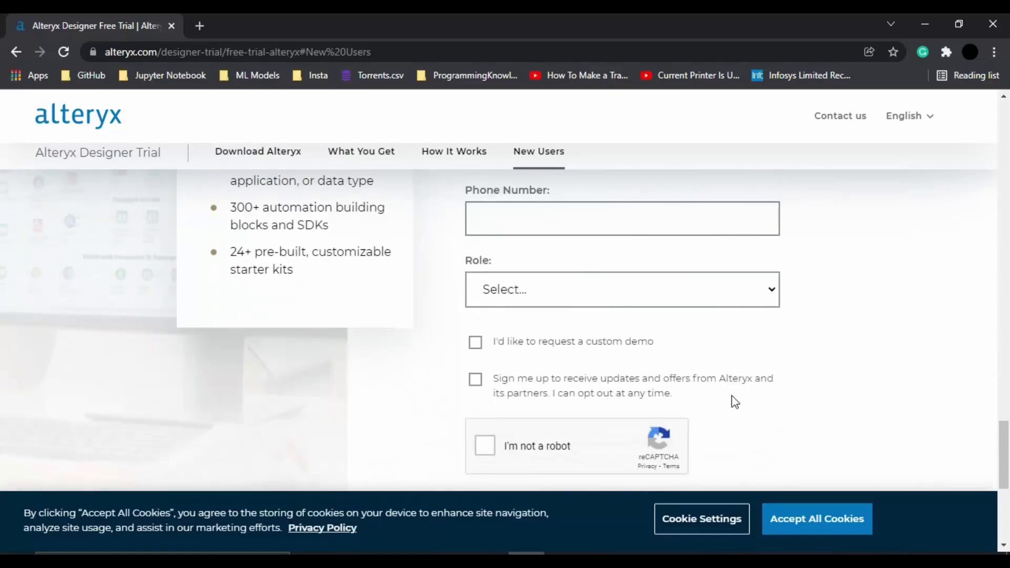
pyautogui.scroll(3)
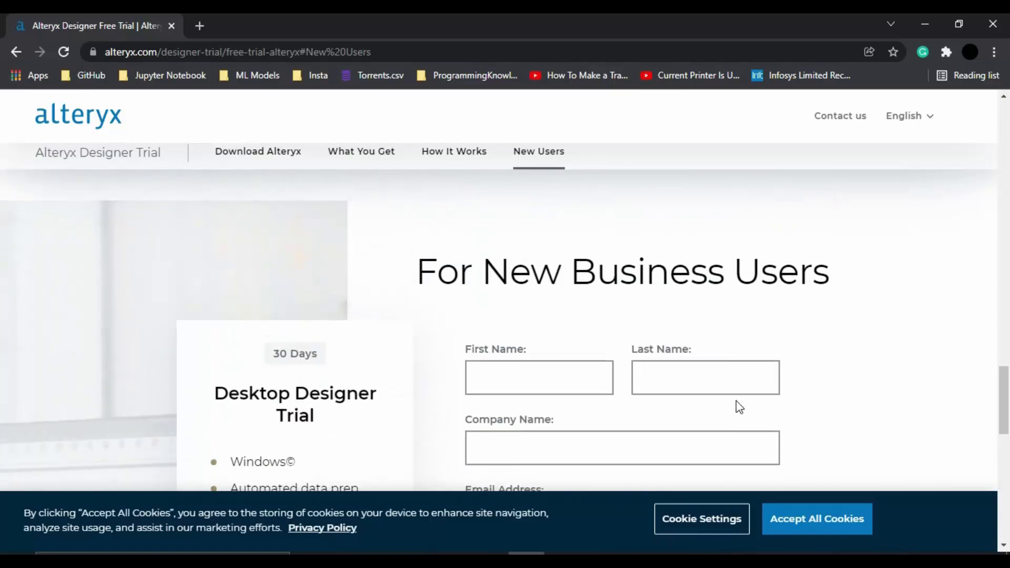
pyautogui.scroll(-3)
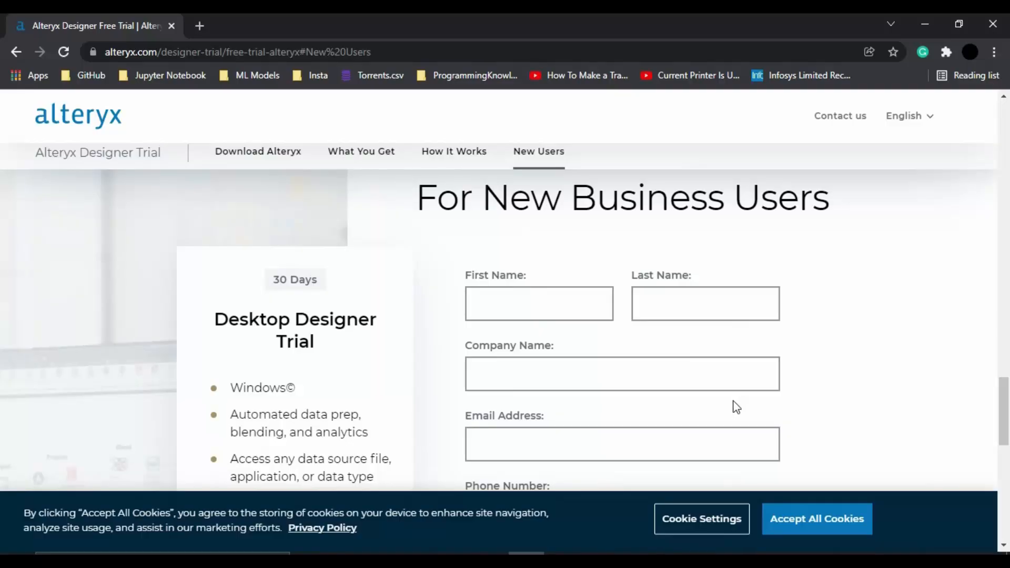
pyautogui.scroll(-3)
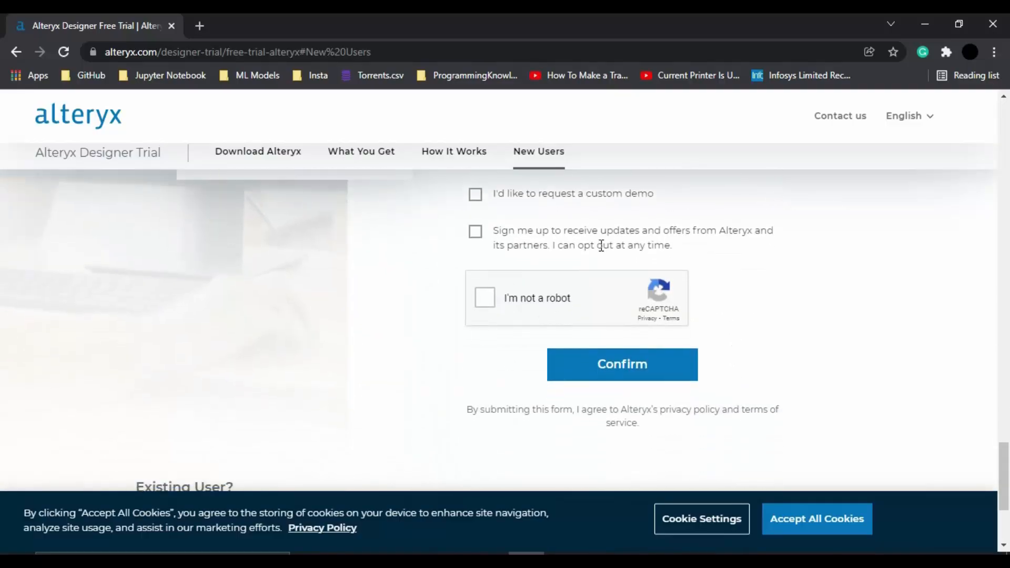
pyautogui.moveTo(621, 364)
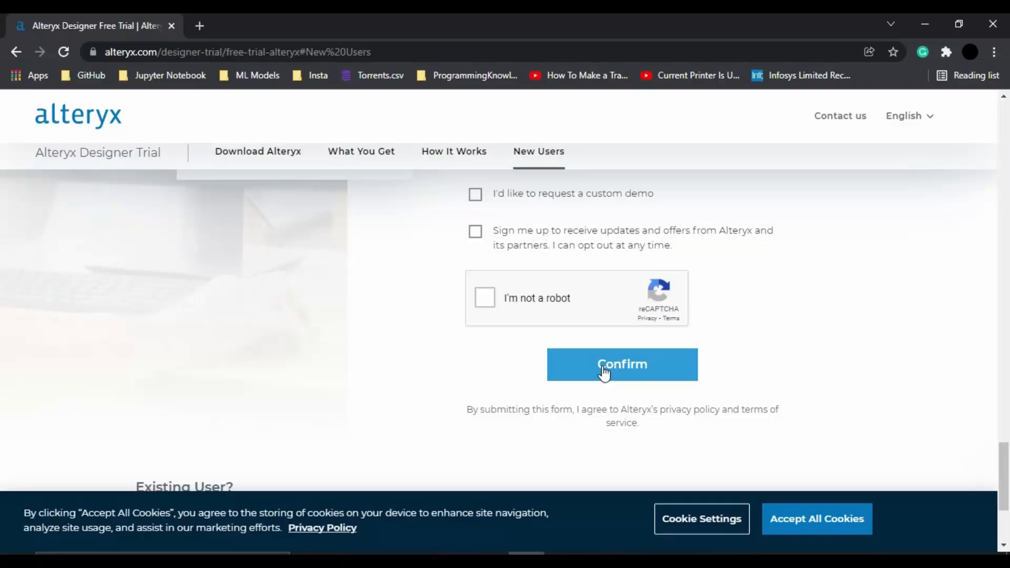
pyautogui.scroll(3)
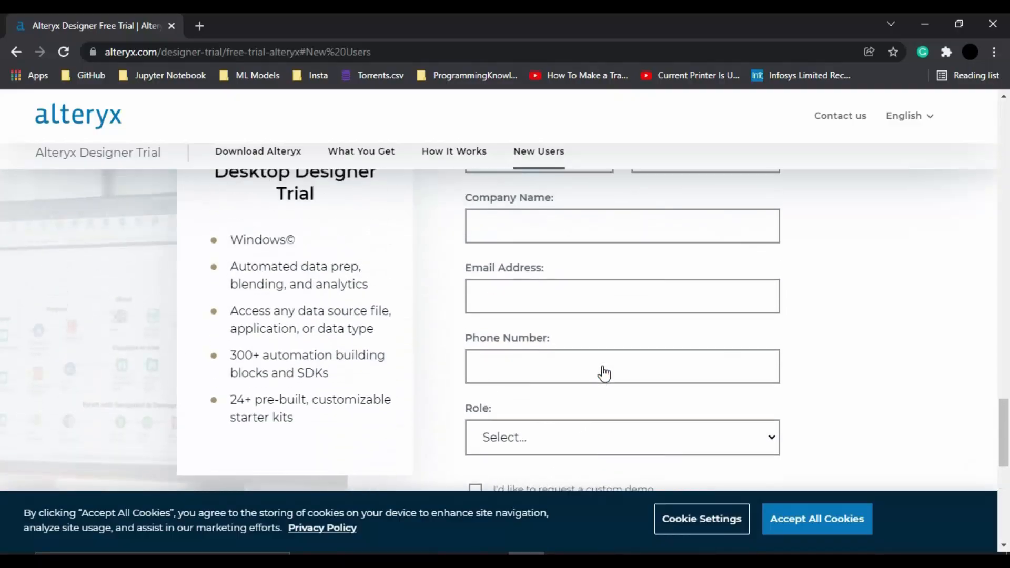
pyautogui.click(621, 367)
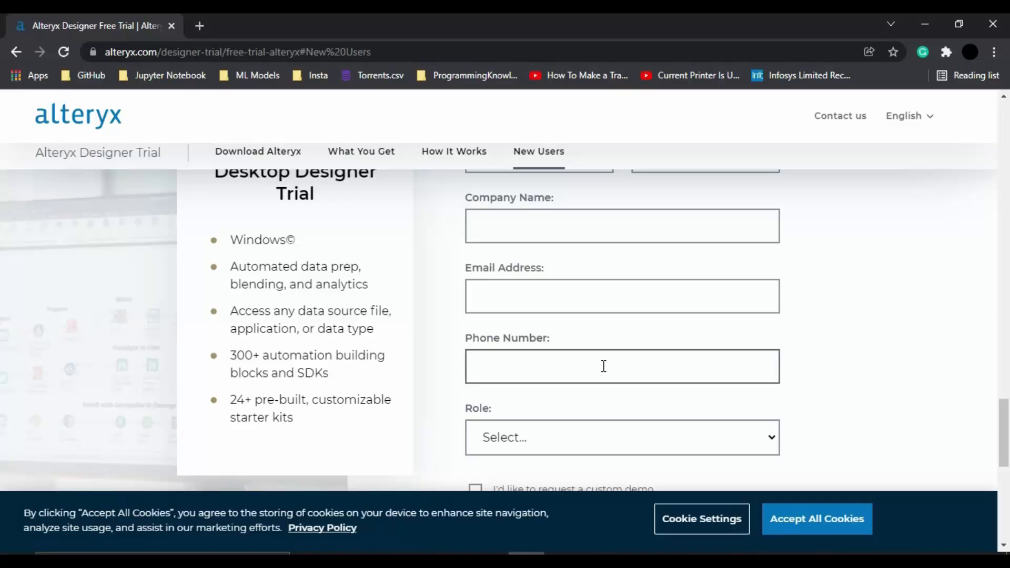